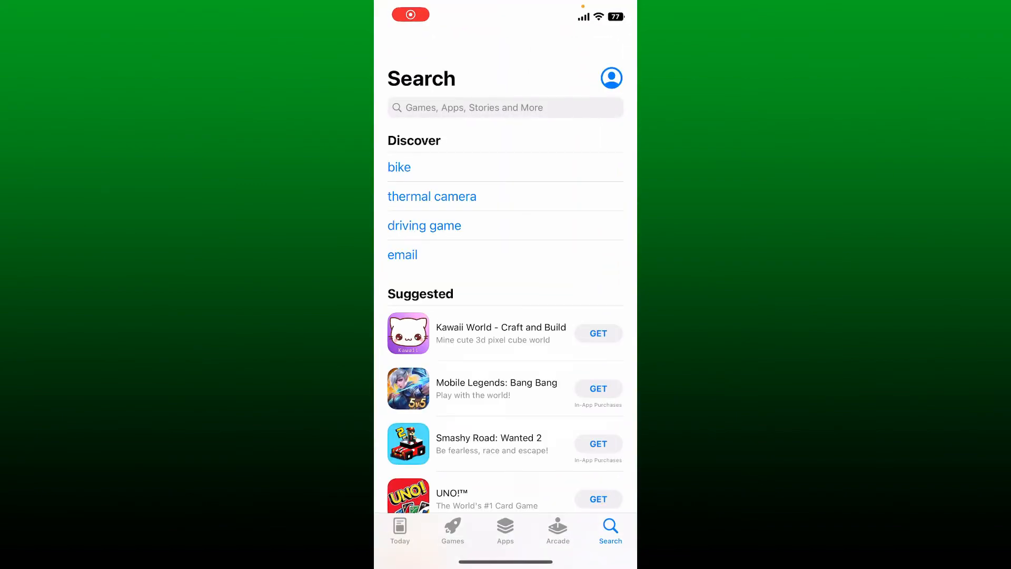
Step: Search the App Store for "wise" and bring up the Wise app's product page
{"action": "left_click", "coordinate": [504, 107]}
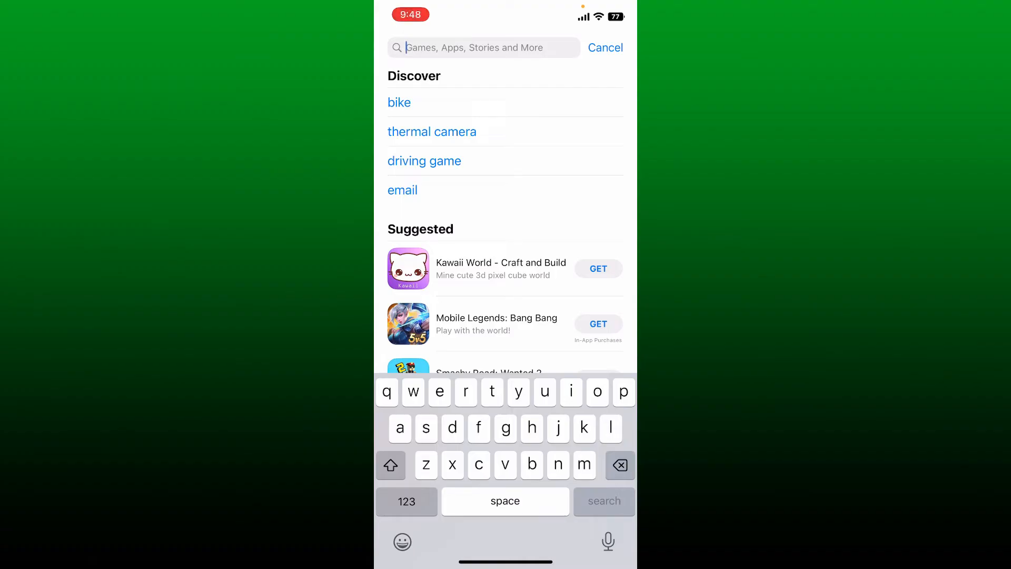
{"action": "type", "text": "wise"}
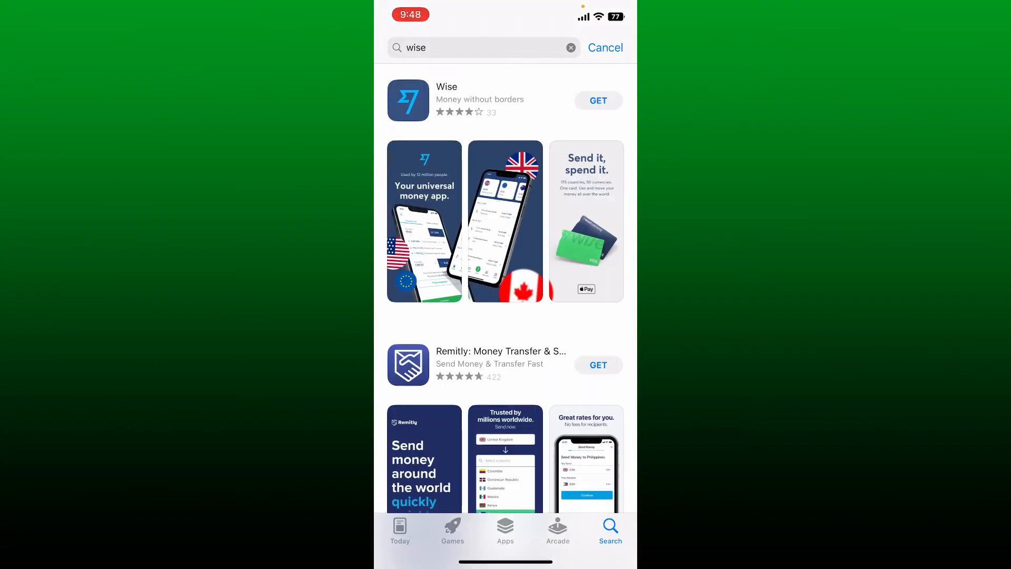
{"action": "left_click", "coordinate": [446, 86]}
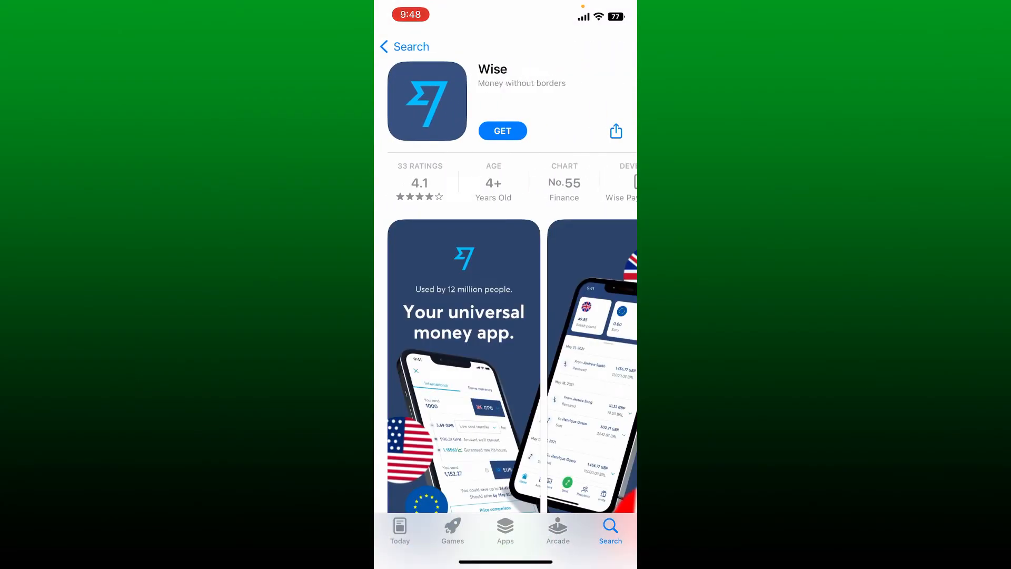
Step: Get the Wise app, confirm the download, and wait until it finishes installing
{"action": "left_click", "coordinate": [502, 131]}
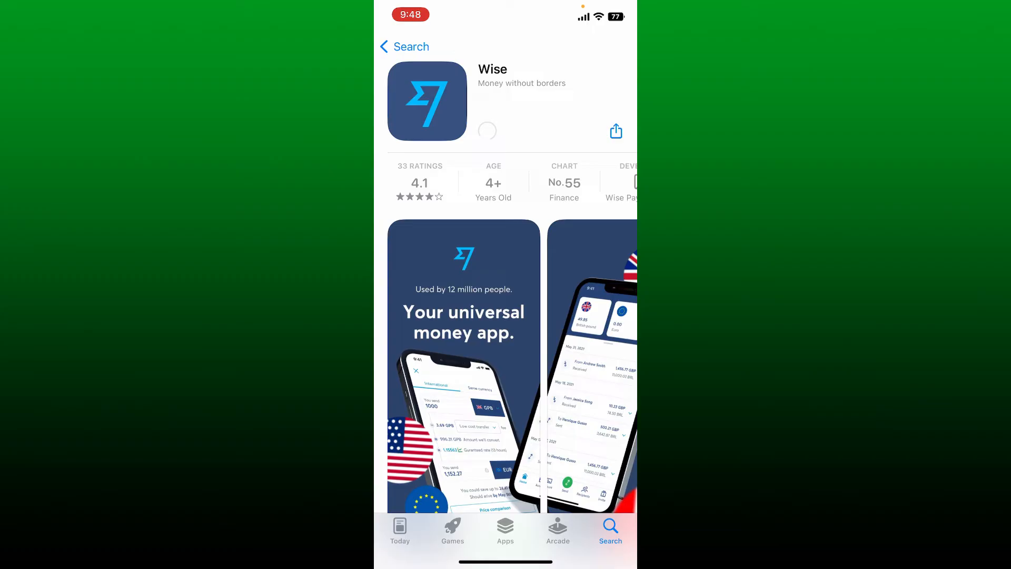
{"action": "left_click", "coordinate": [486, 131]}
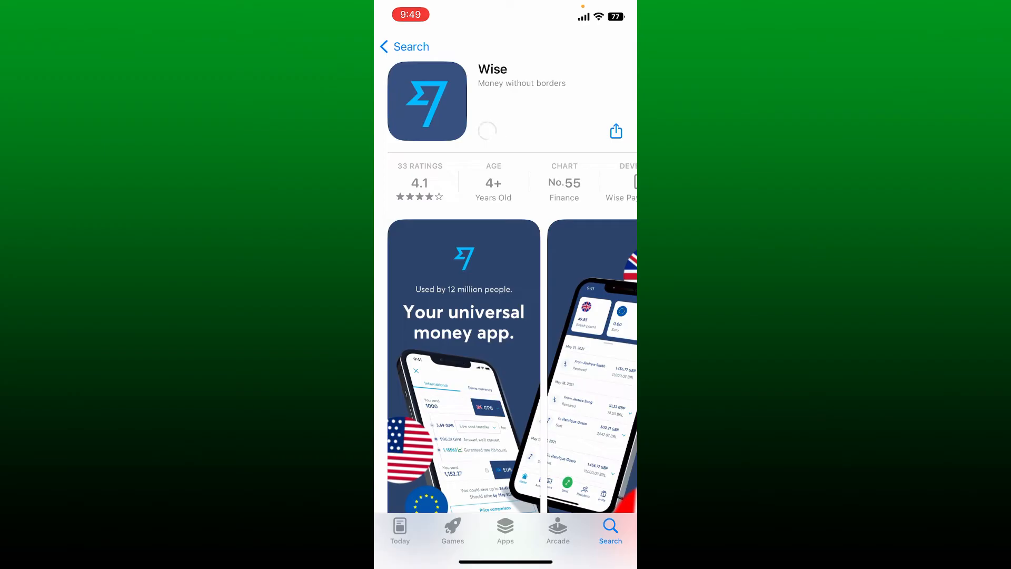
{"action": "left_click", "coordinate": [487, 131]}
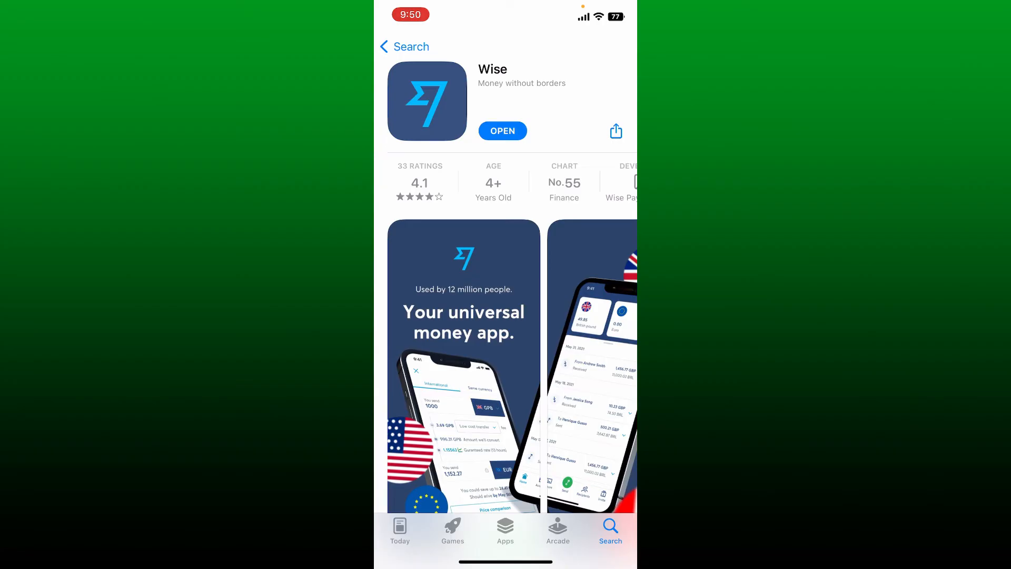
Step: Launch Wise from its App Store page to reach the Log in/Register welcome screen
{"action": "left_click", "coordinate": [502, 131]}
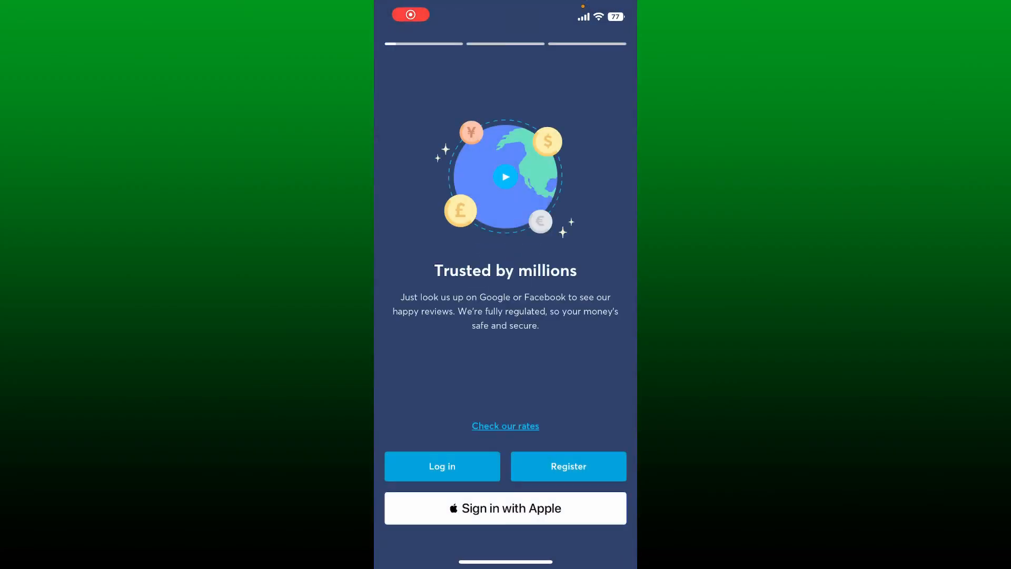